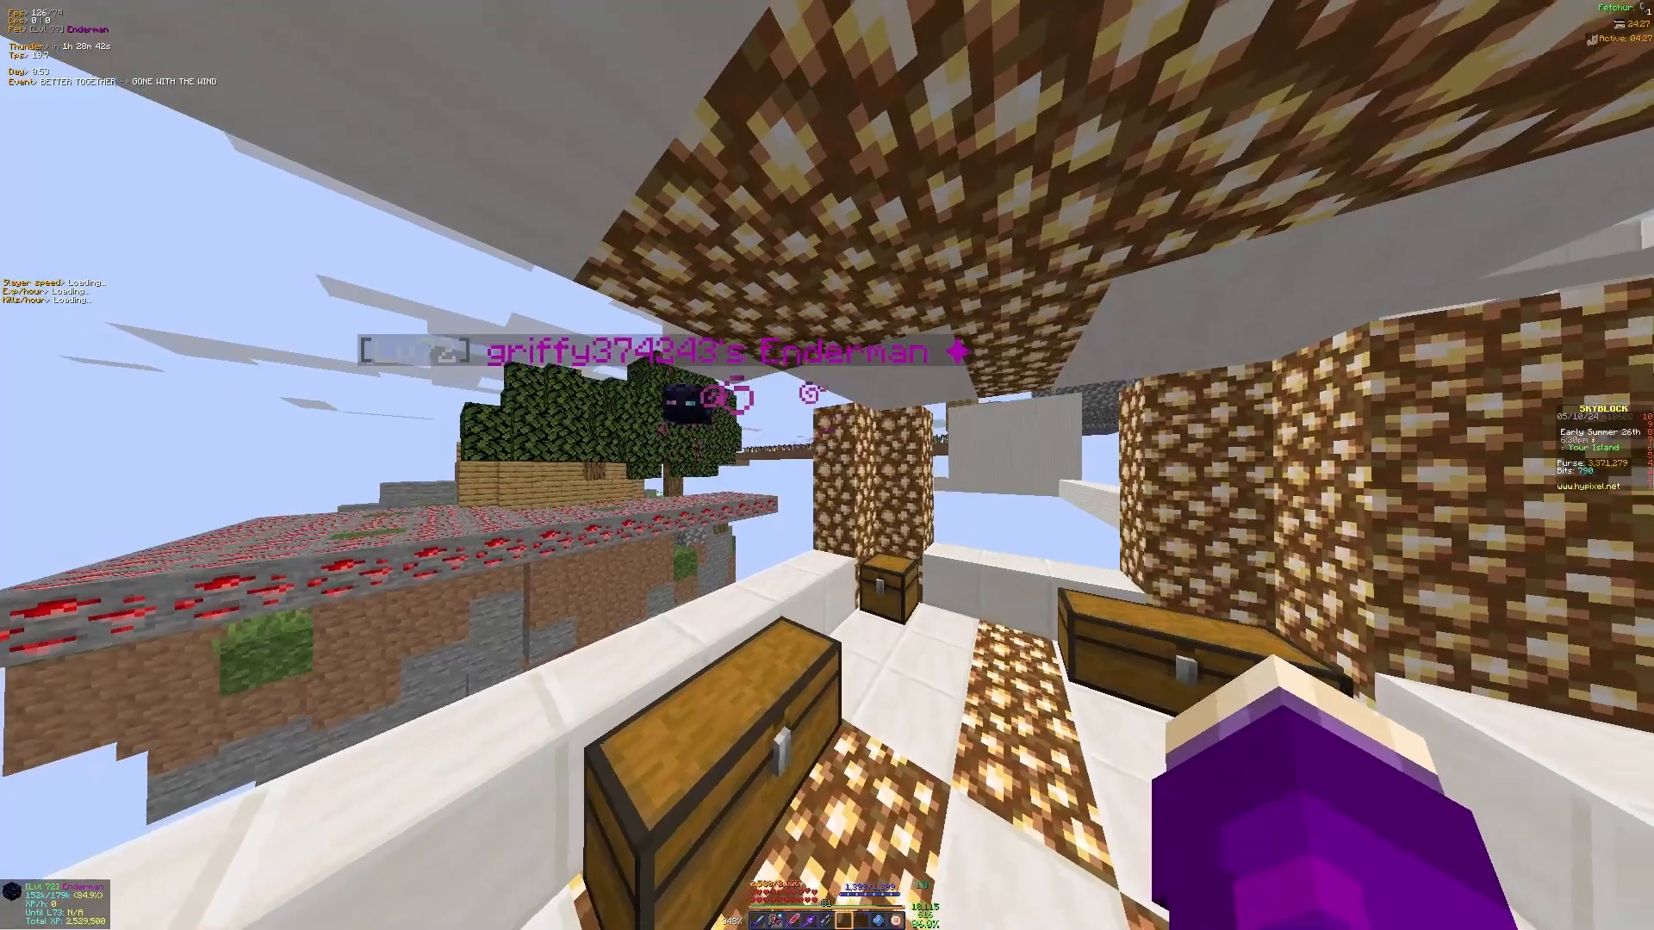
Open the inventory to view the Fabled Voidedge Katana beside the full item list
{"action": "key", "text": "e"}
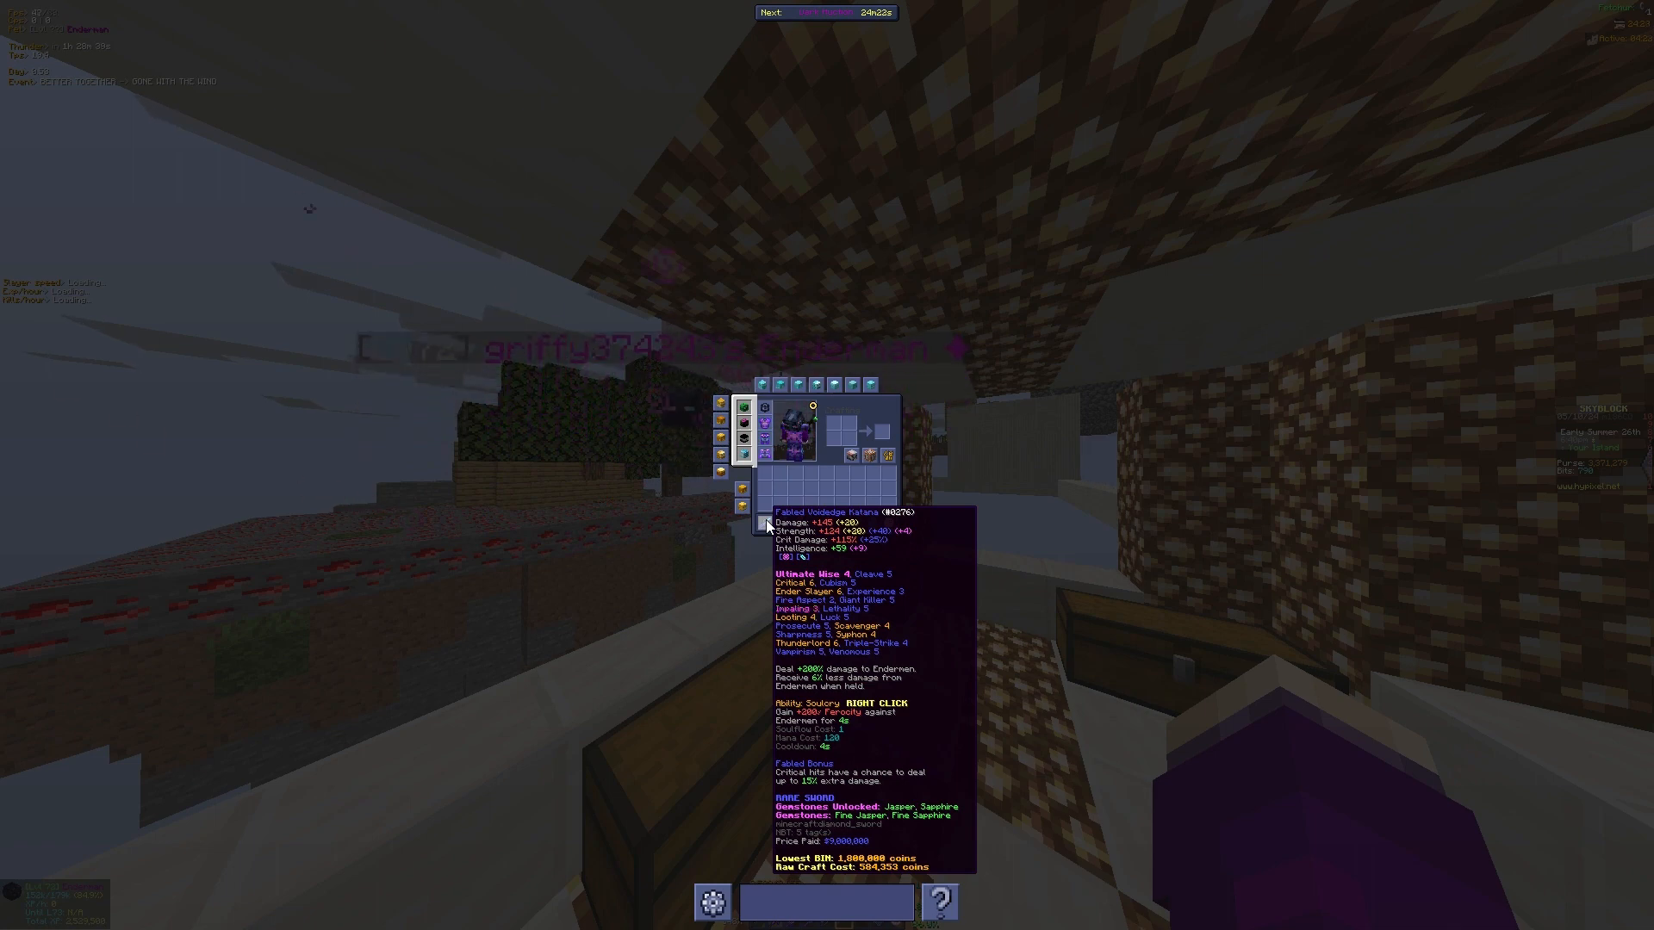
{"action": "key", "text": "Escape"}
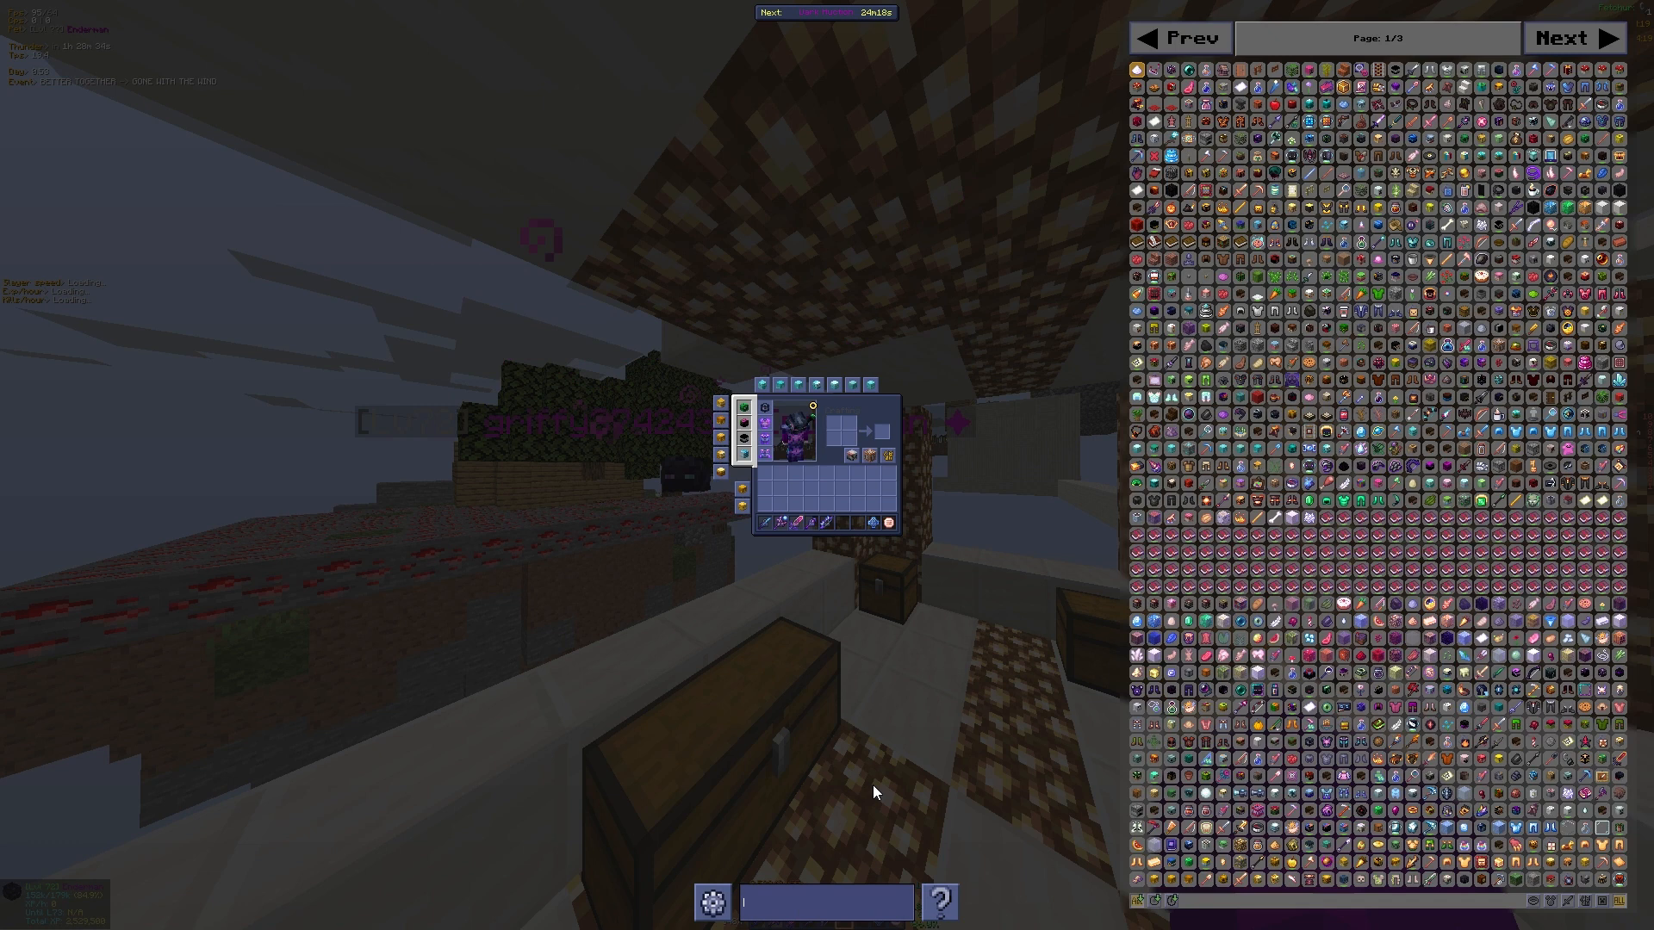
Search 'vorap' in the NEU item list search bar
{"action": "type", "text": "vorap"}
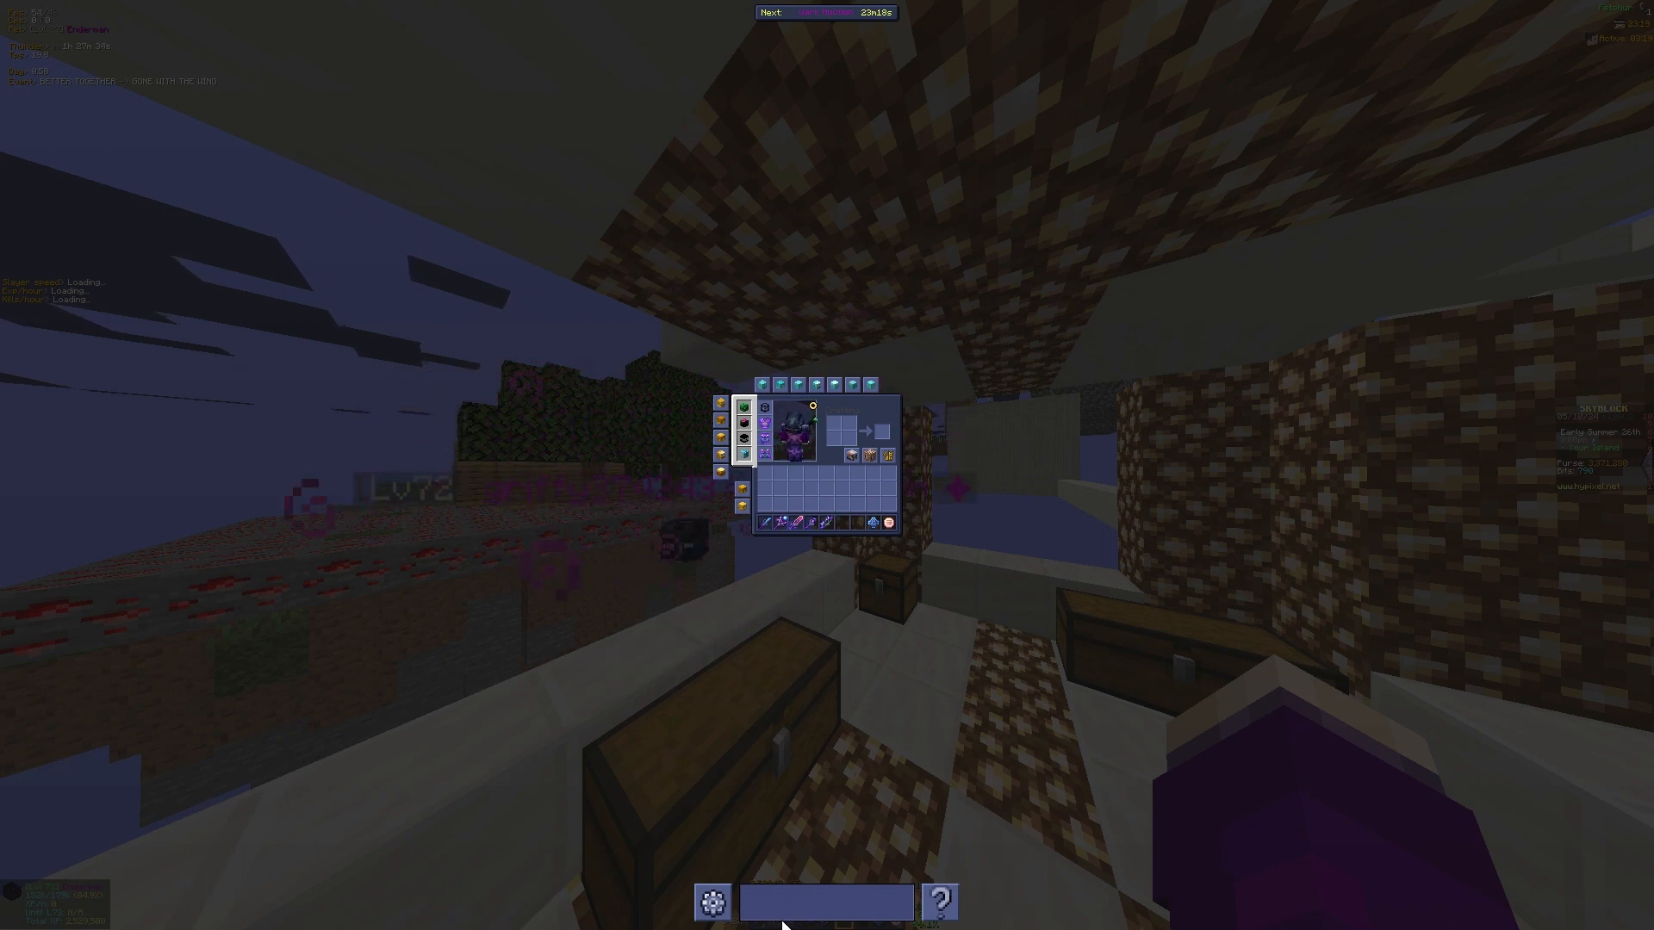
Filter the item list with 'red', then bring up the Enderman pet in Pets
{"action": "type", "text": "red"}
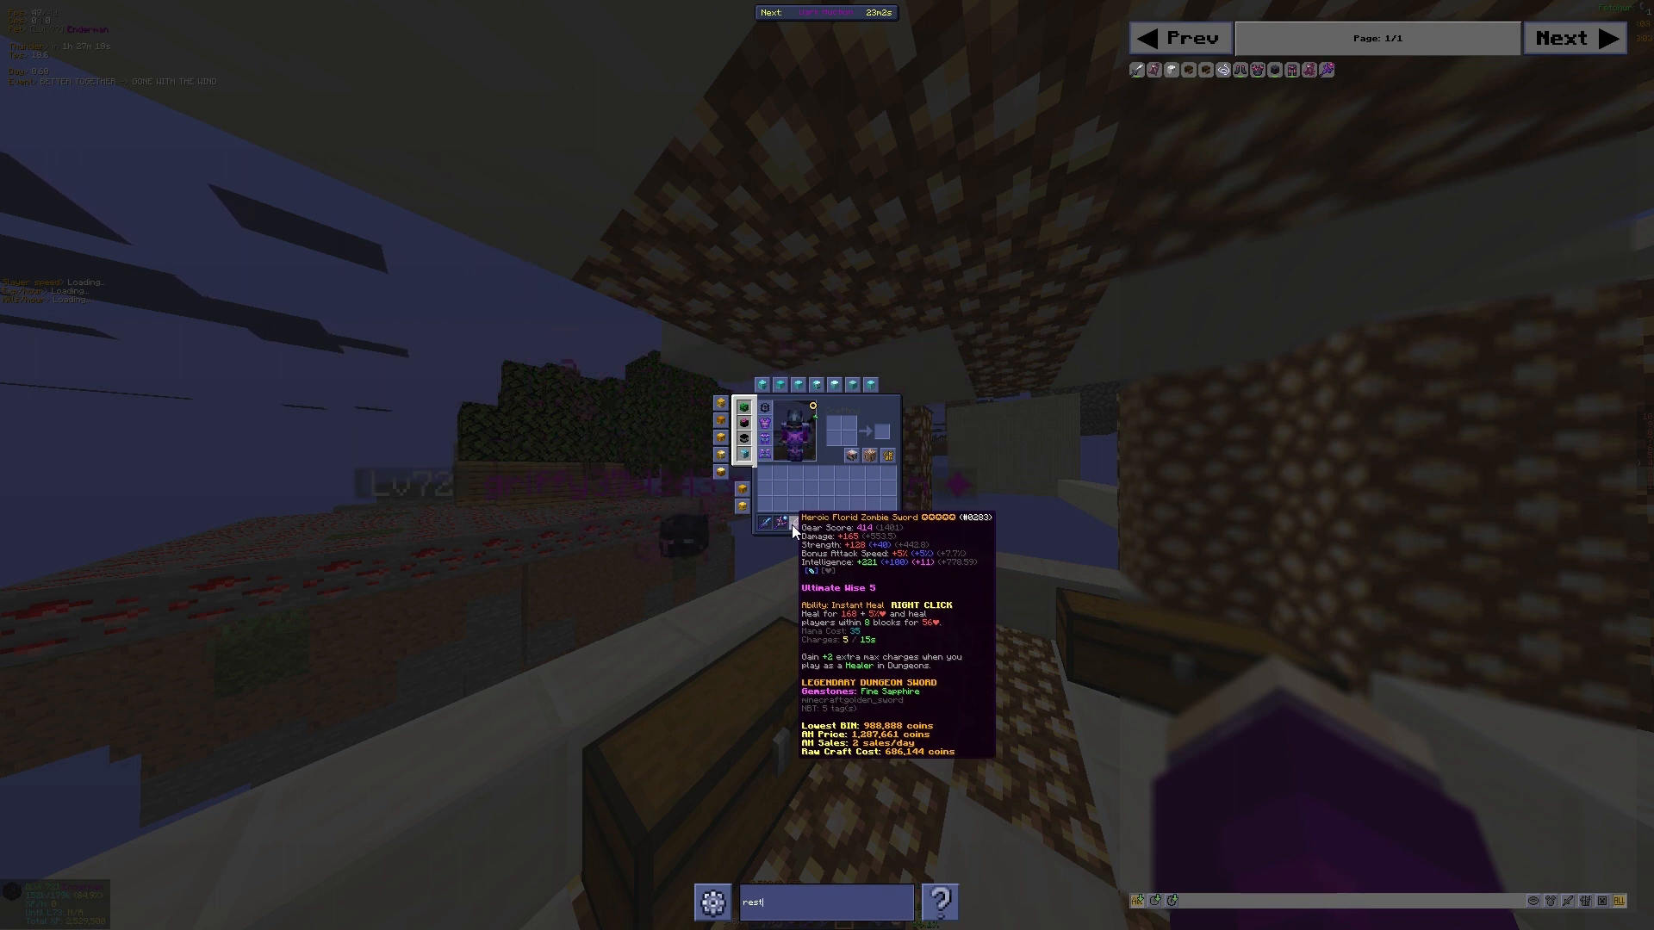
{"action": "key", "text": "Escape"}
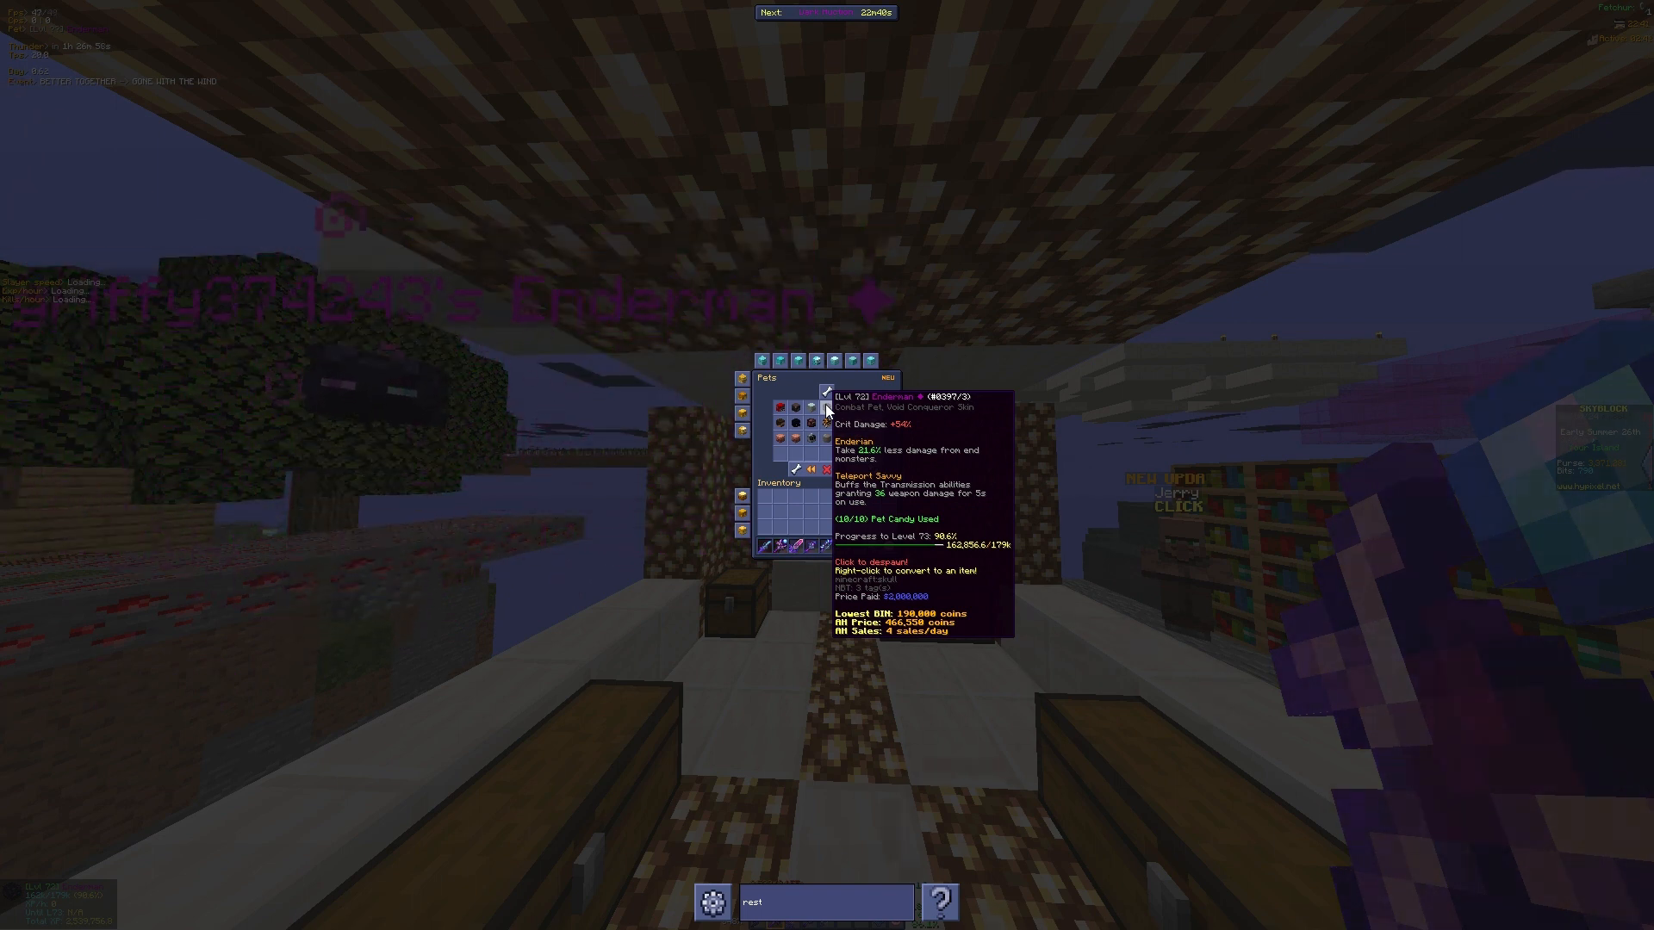
Close the pets collection after reading the level 72 Enderman pet's perks
{"action": "key", "text": "Escape"}
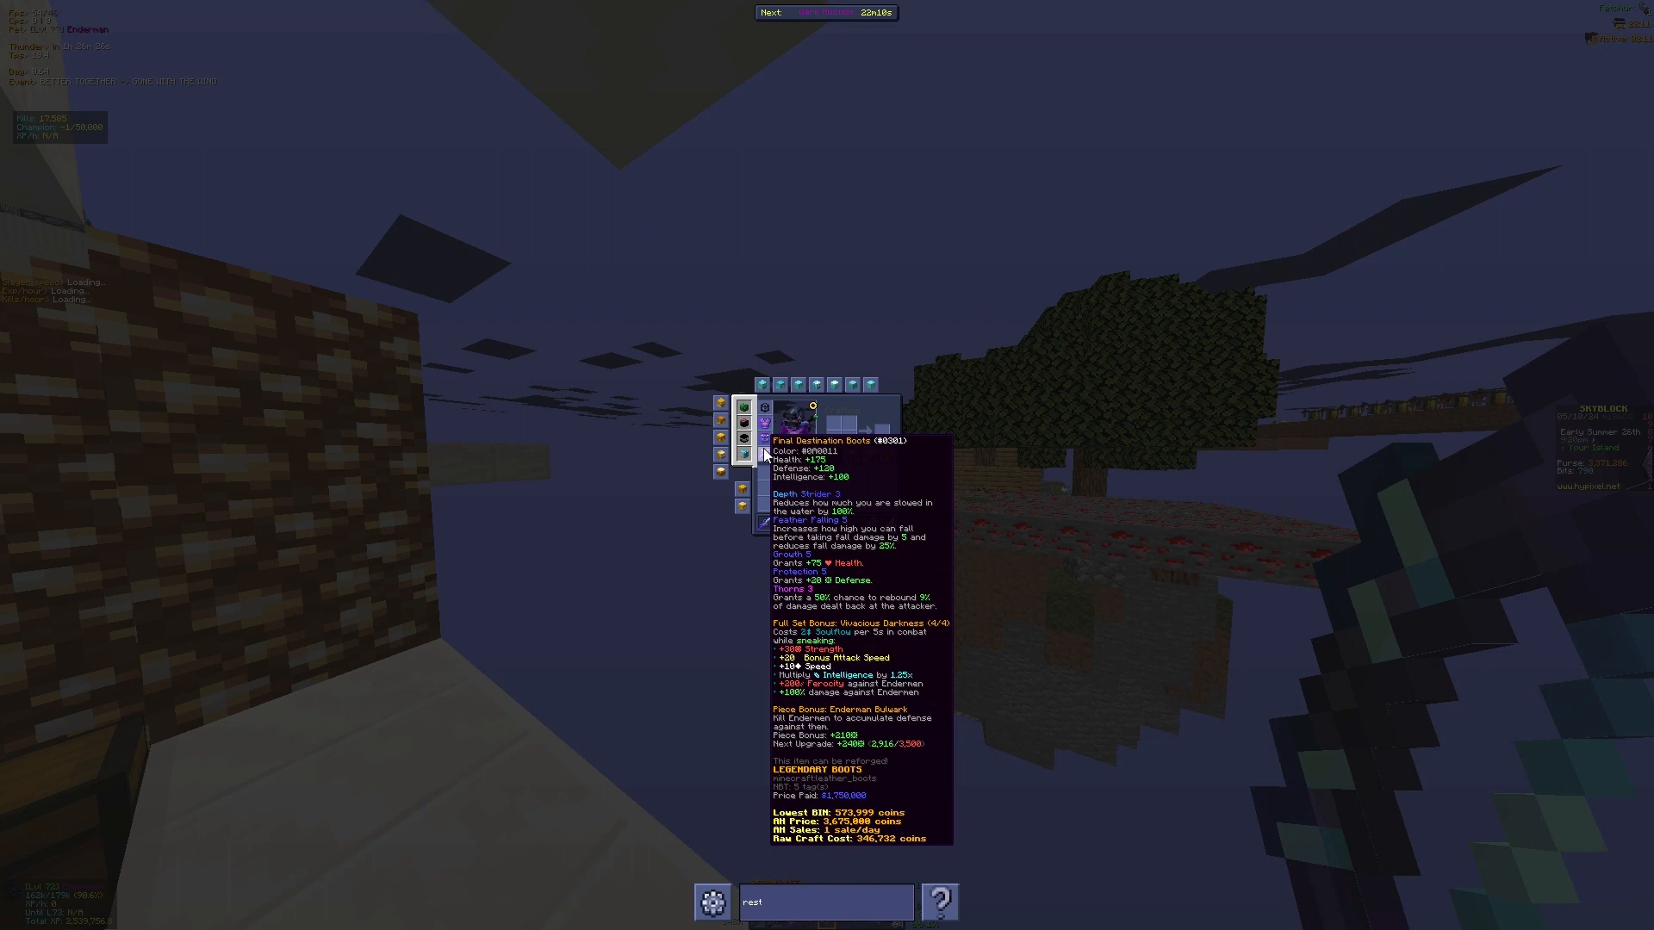
{"action": "mouse_move", "coordinate": [742, 406]}
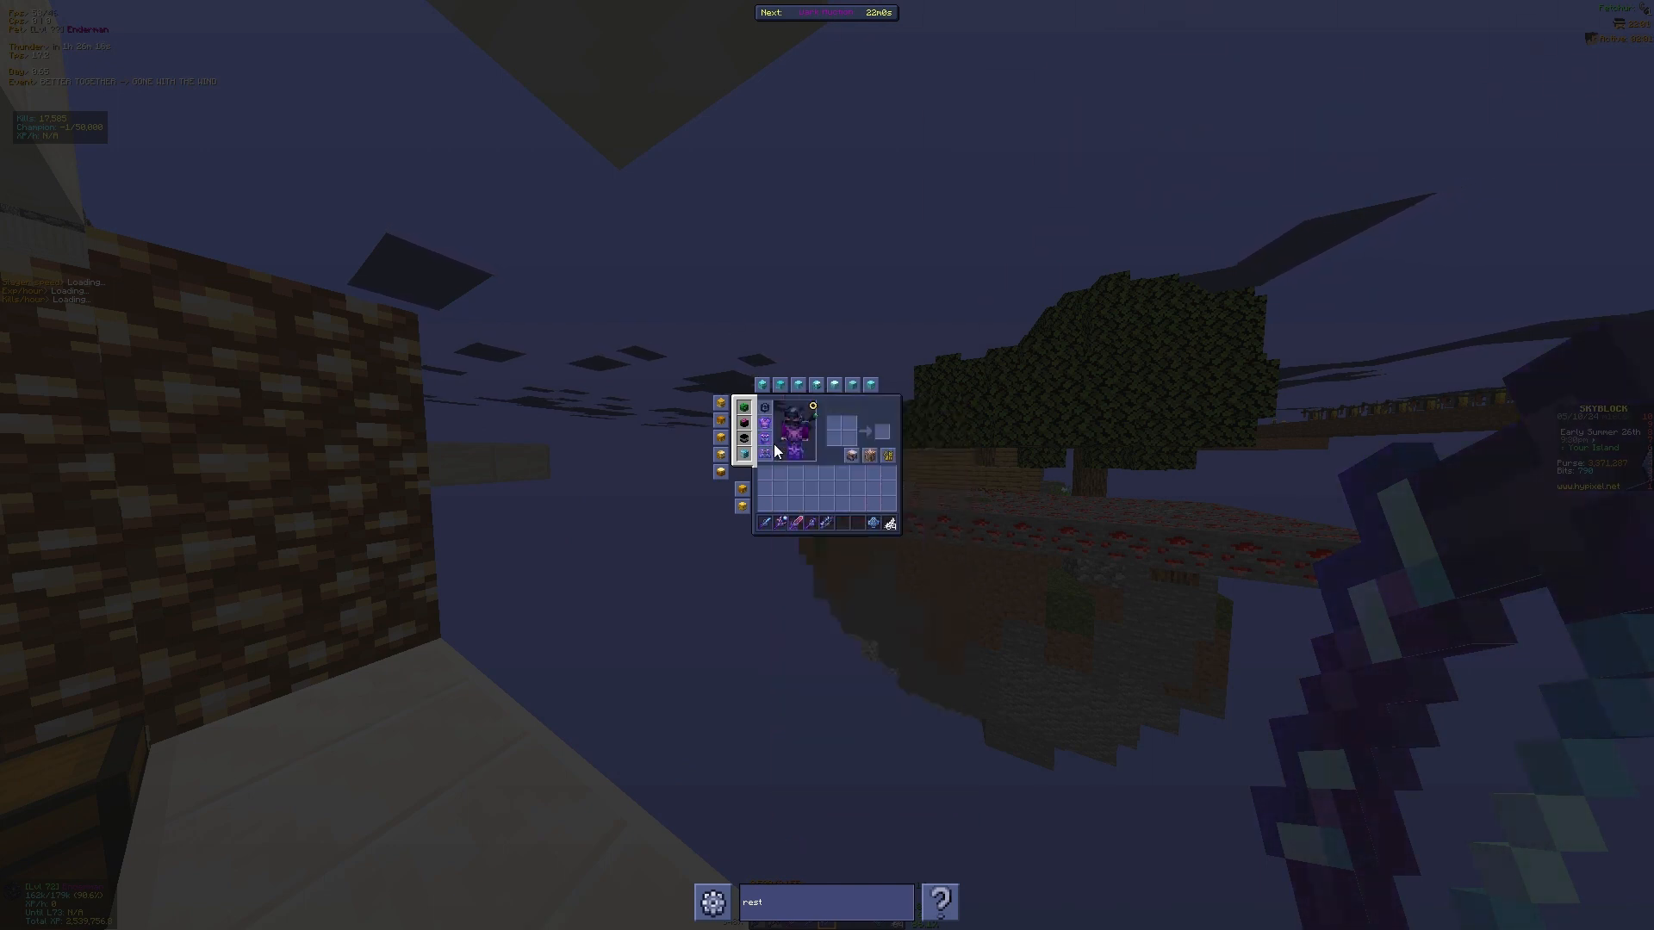
{"action": "mouse_move", "coordinate": [765, 408]}
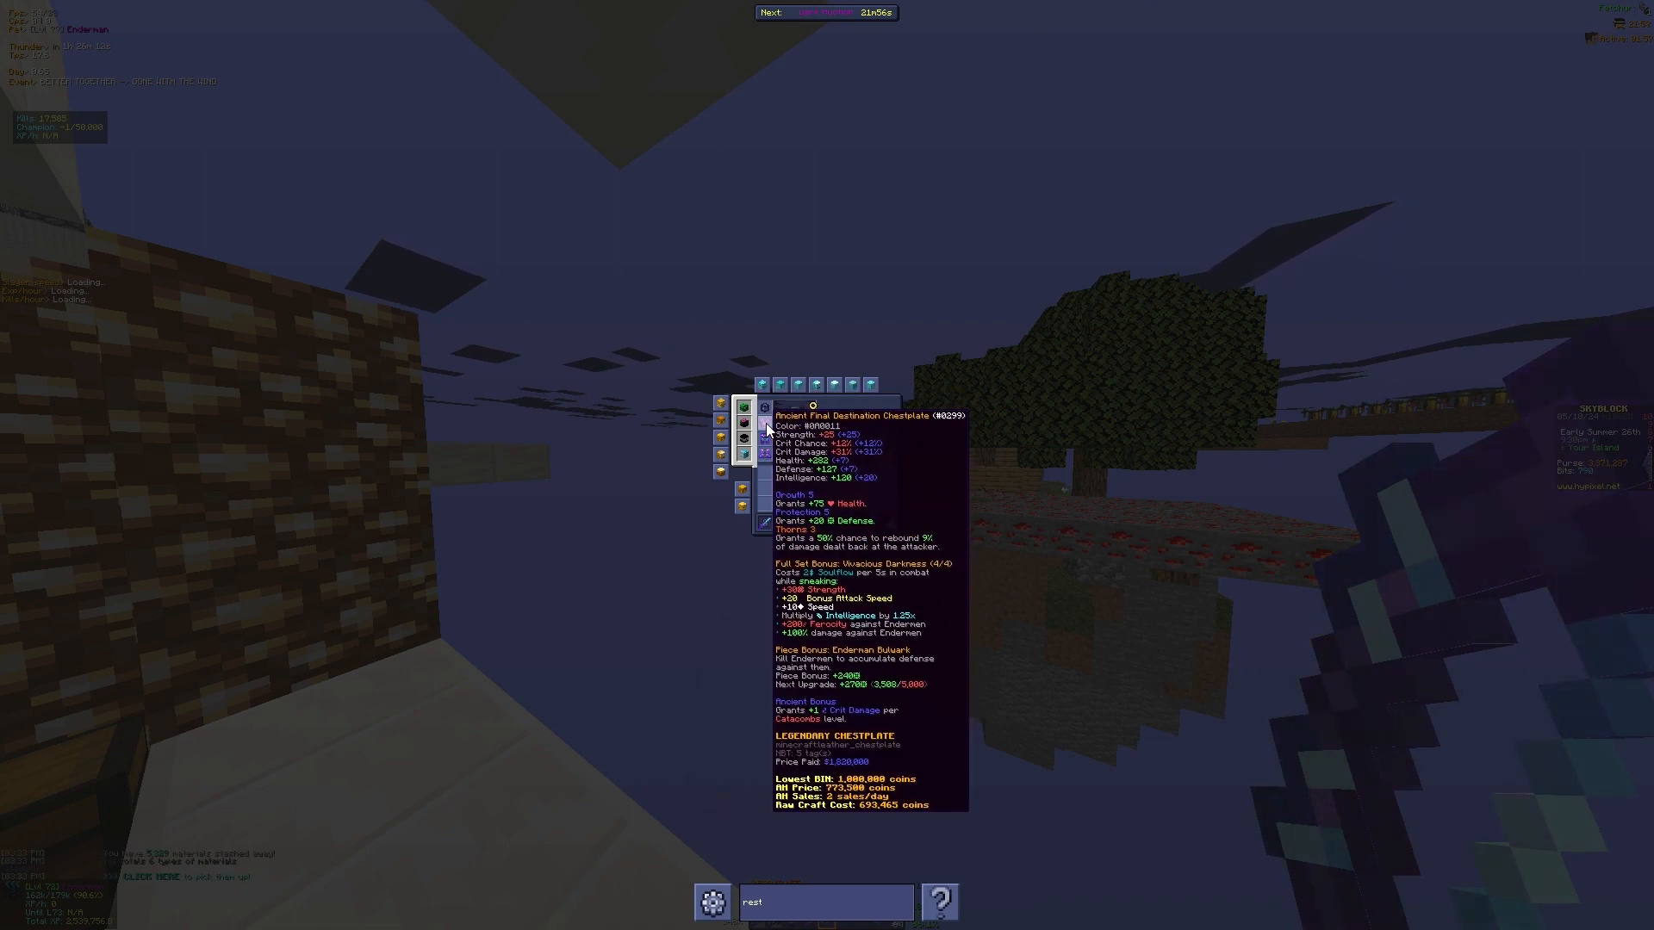
{"action": "mouse_move", "coordinate": [743, 437]}
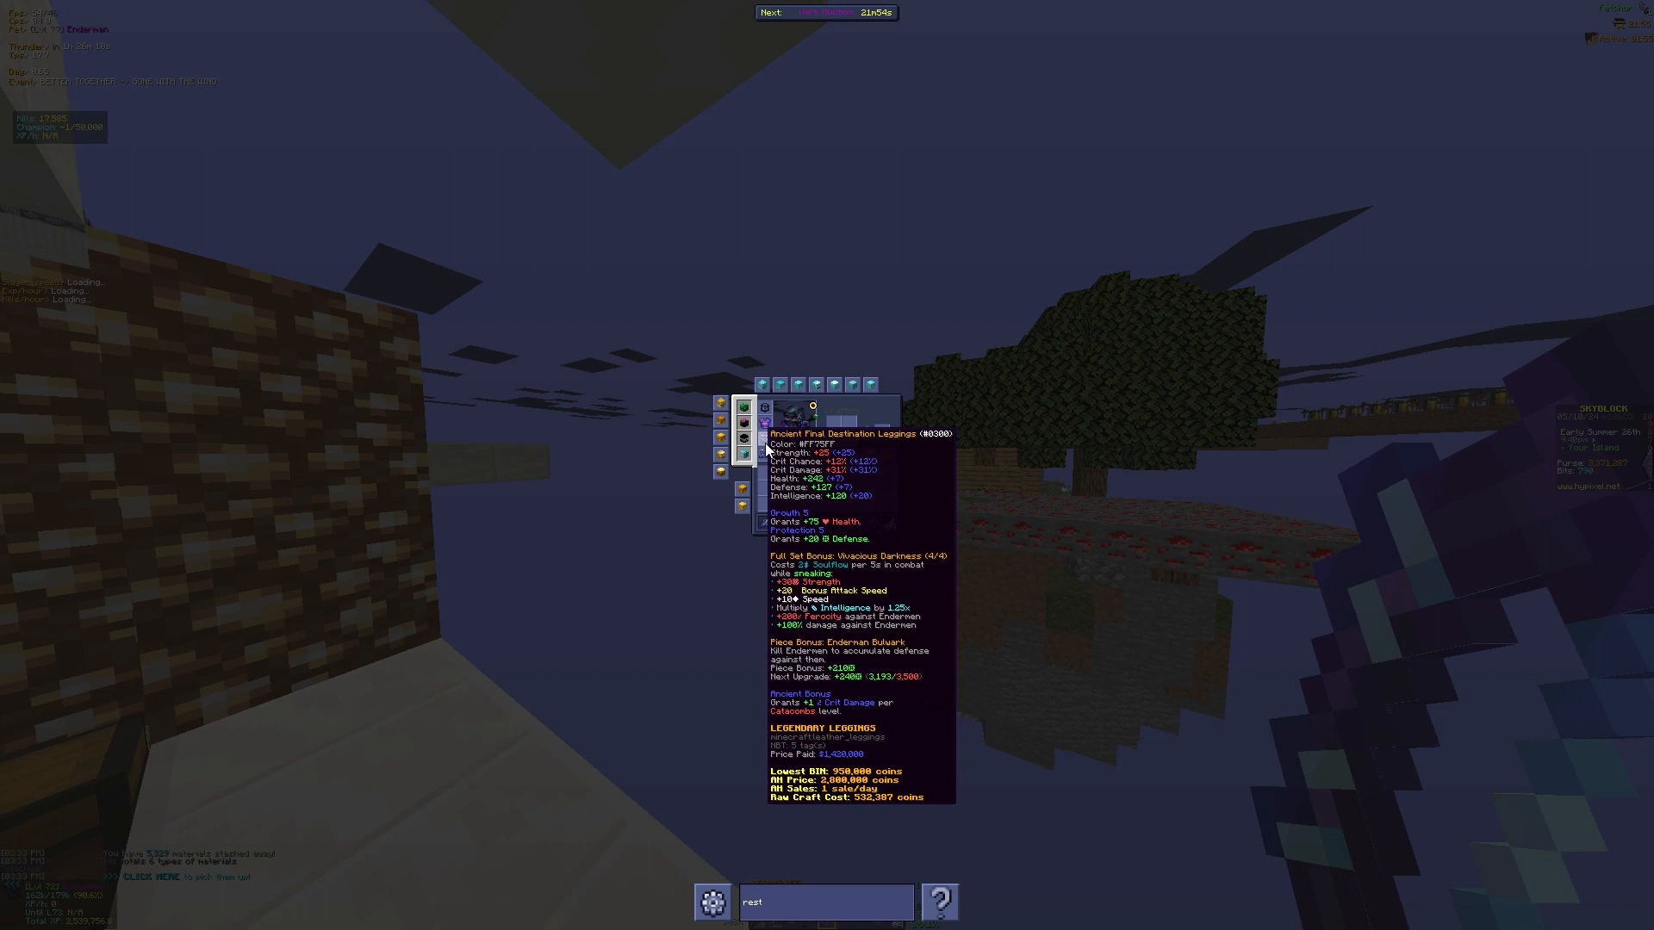
{"action": "mouse_move", "coordinate": [743, 452]}
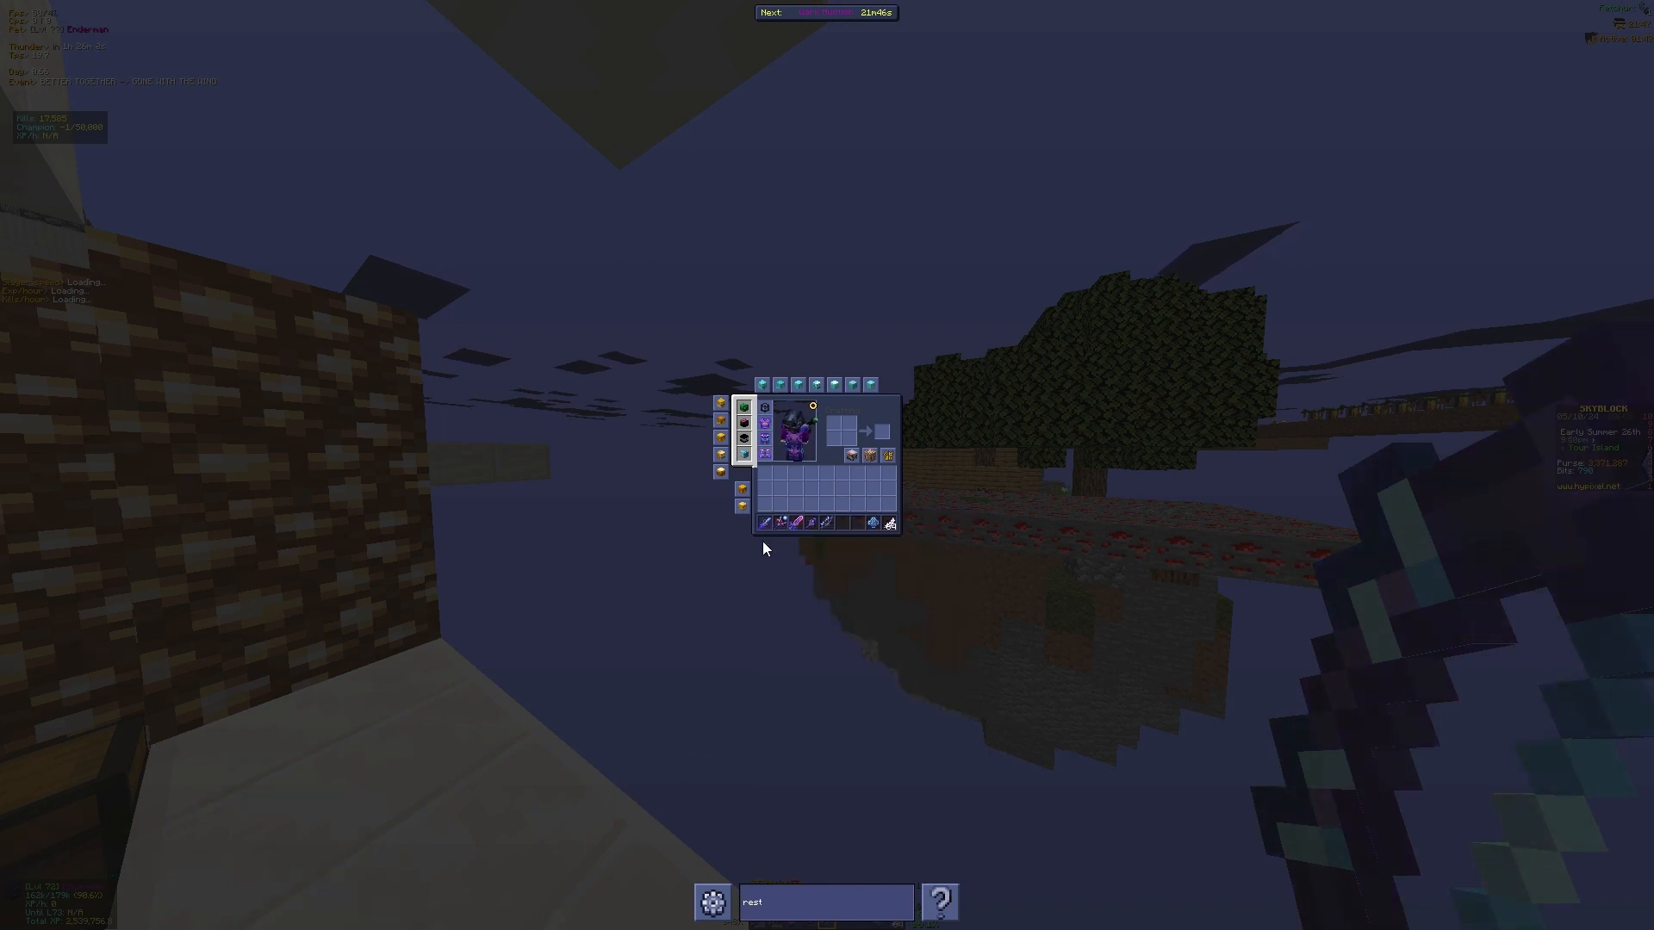
{"action": "mouse_move", "coordinate": [812, 522]}
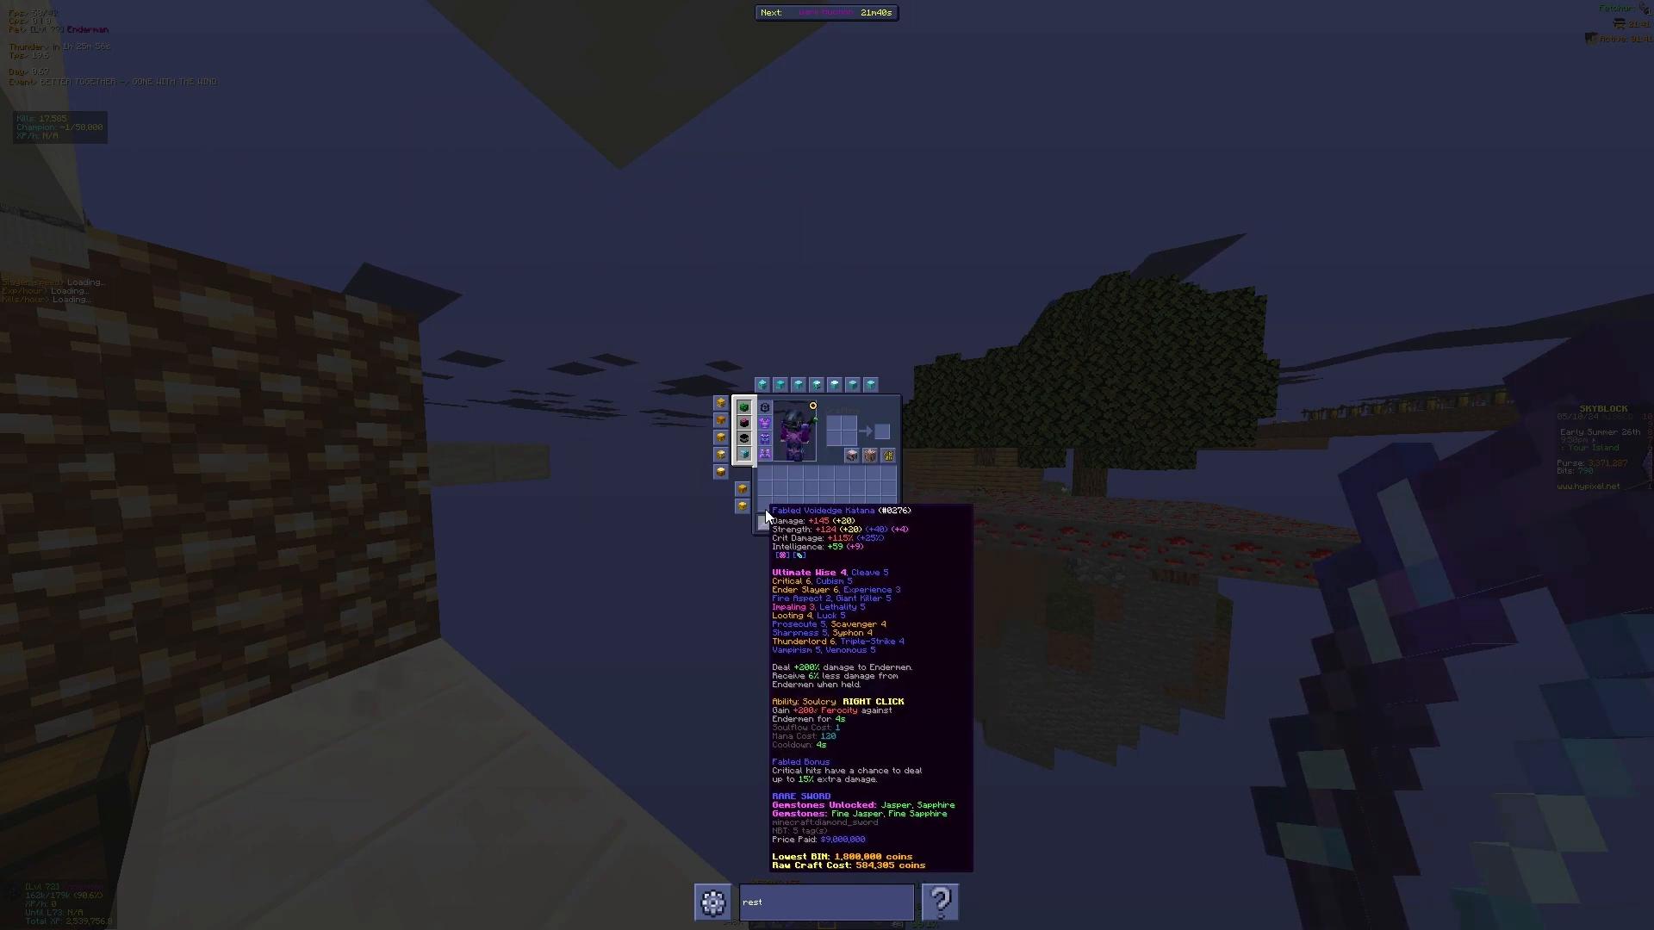
{"action": "mouse_move", "coordinate": [766, 553]}
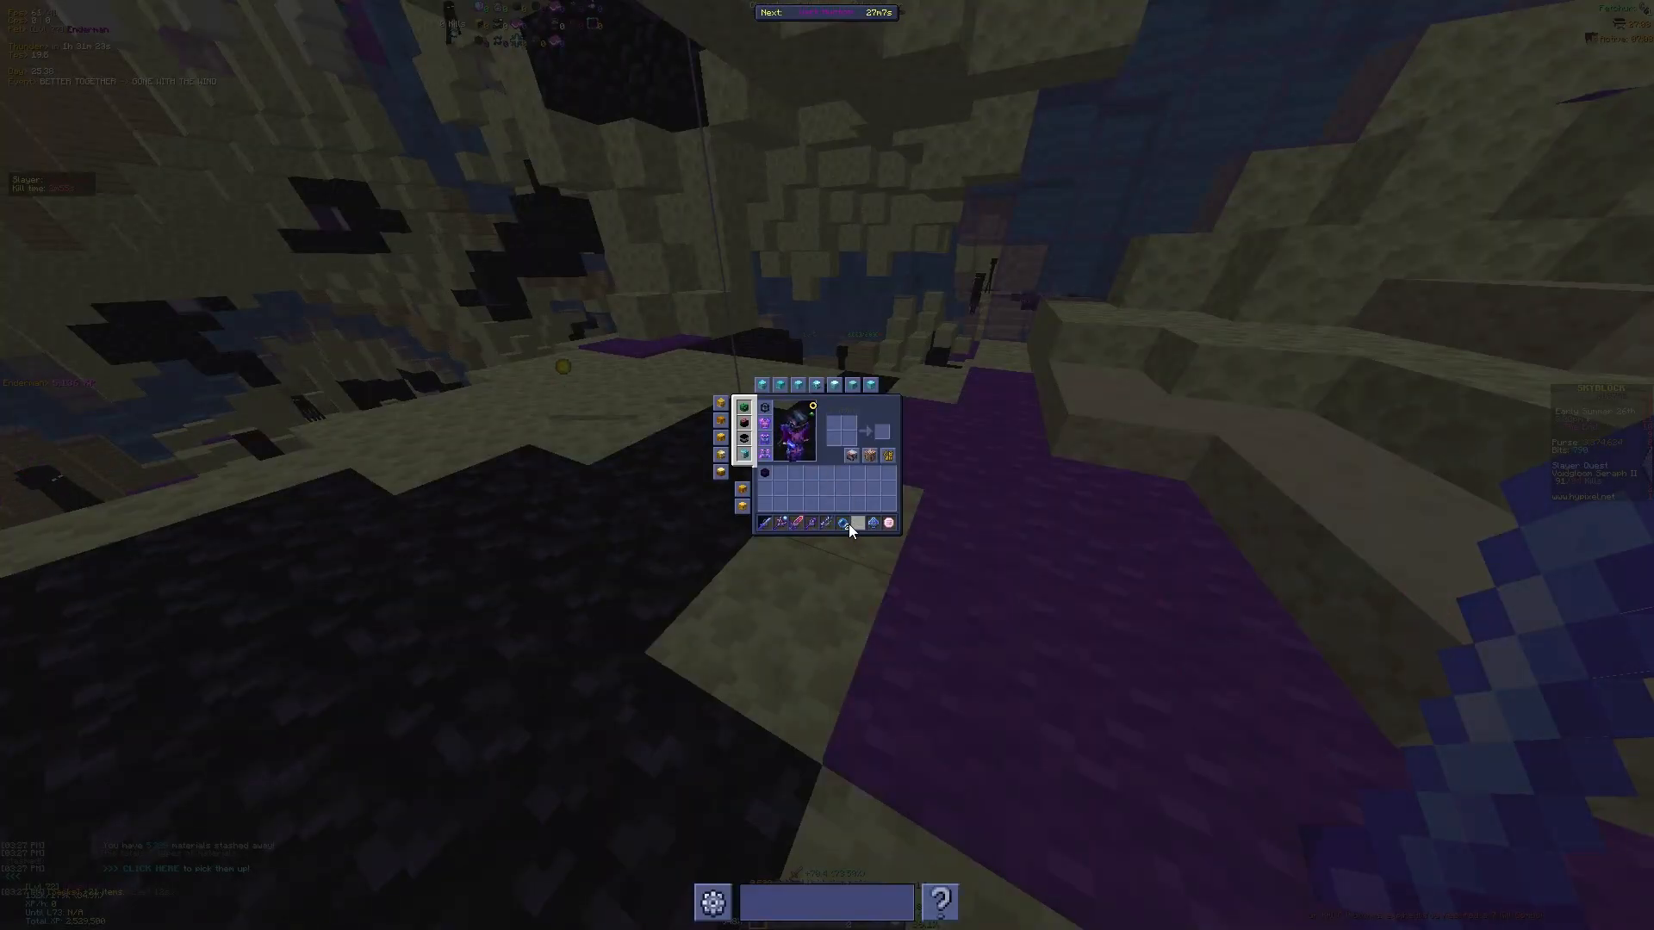
Close the inventory after checking the Final Destination armor and katana stats
{"action": "key", "text": "Escape"}
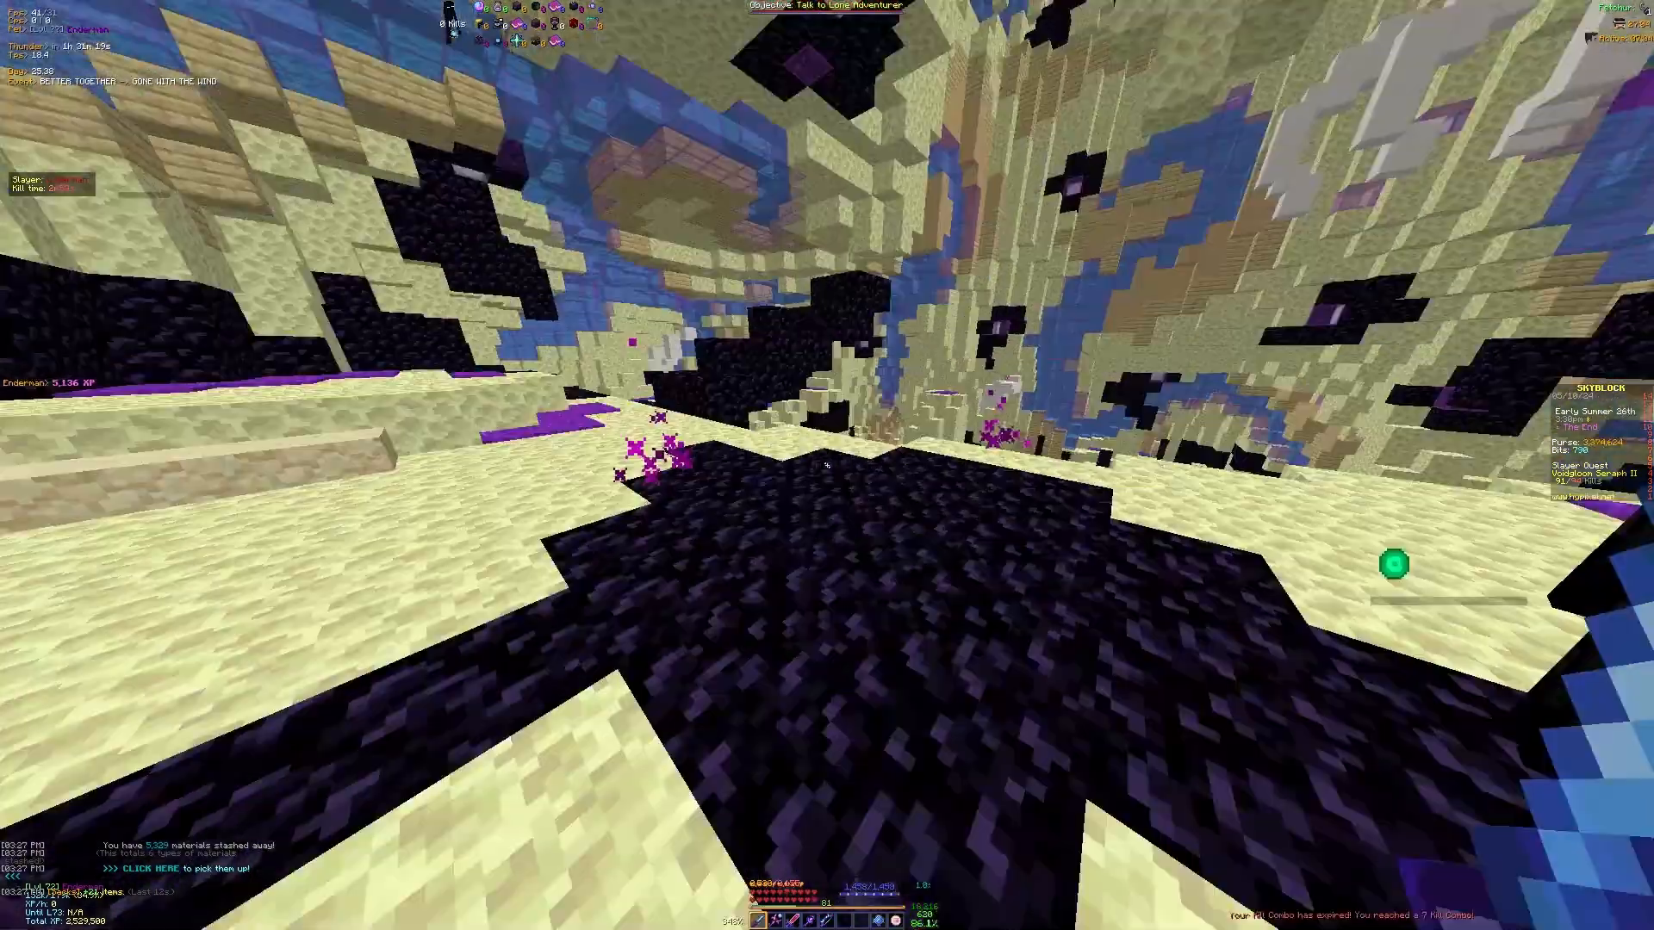